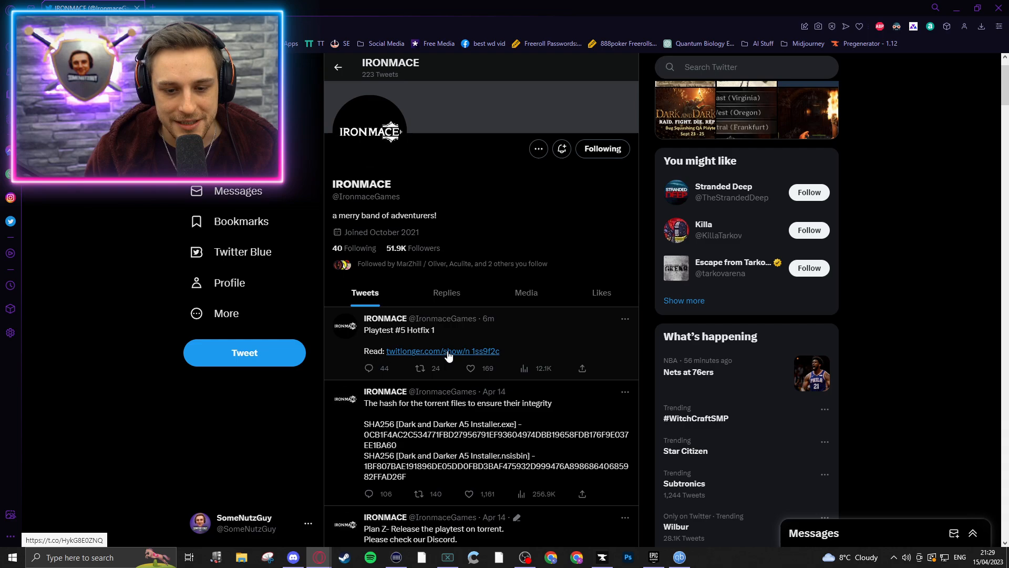
# Open the twitlonger.com write-up linked in IRONMACE's Playtest #5 Hotfix 1 tweet
pyautogui.click(442, 350)
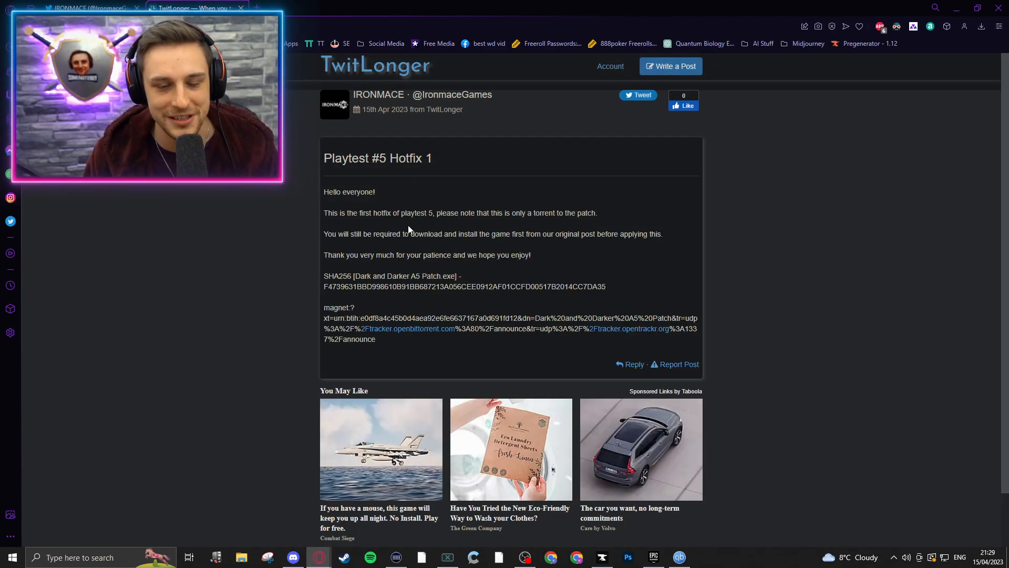
# Copy the TwitLonger magnet link and add the A5 patch torrent to qBittorrent
pyautogui.moveTo(324, 307); pyautogui.dragTo(375, 339)
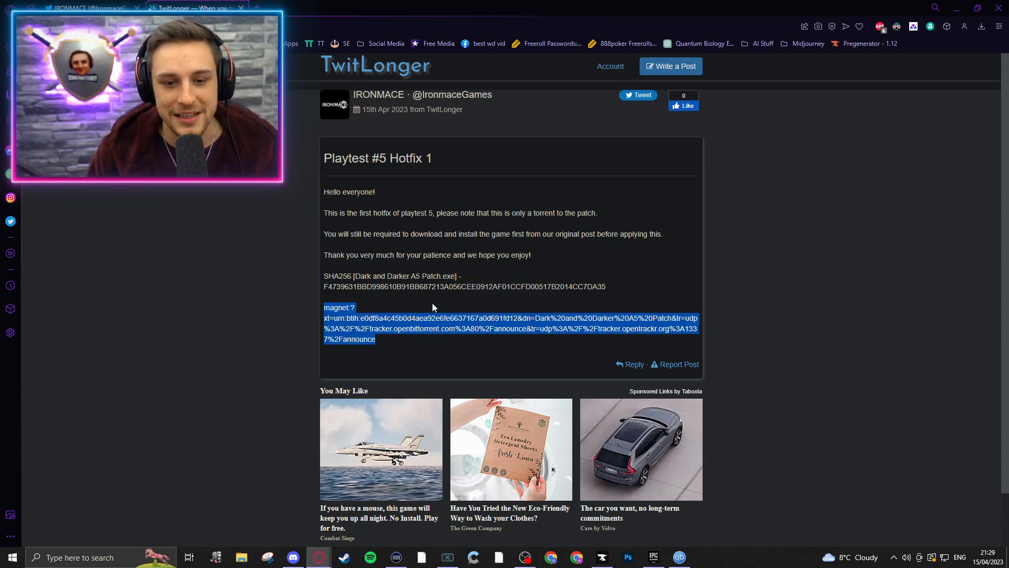
pyautogui.moveTo(376, 337)
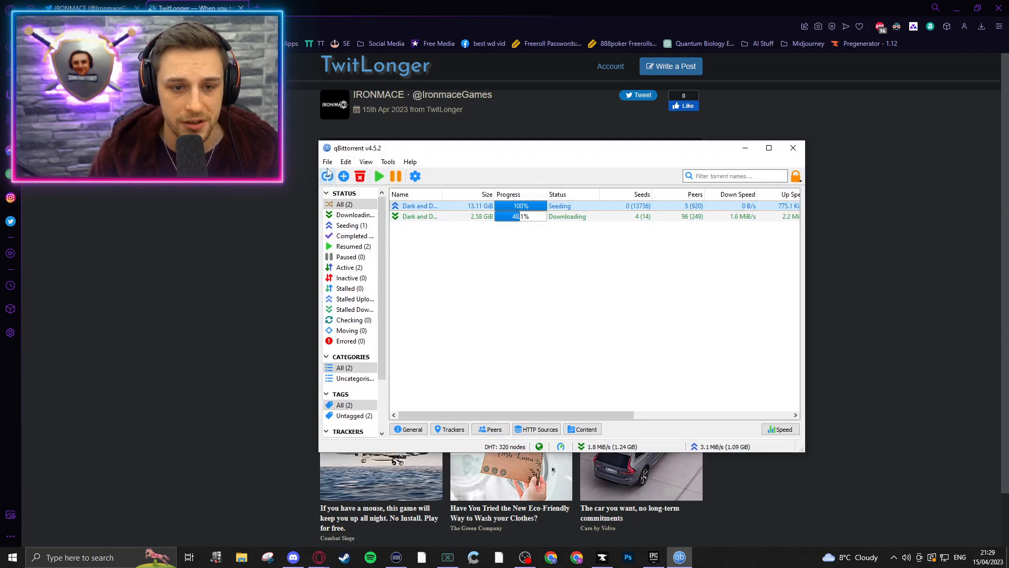
pyautogui.click(327, 175)
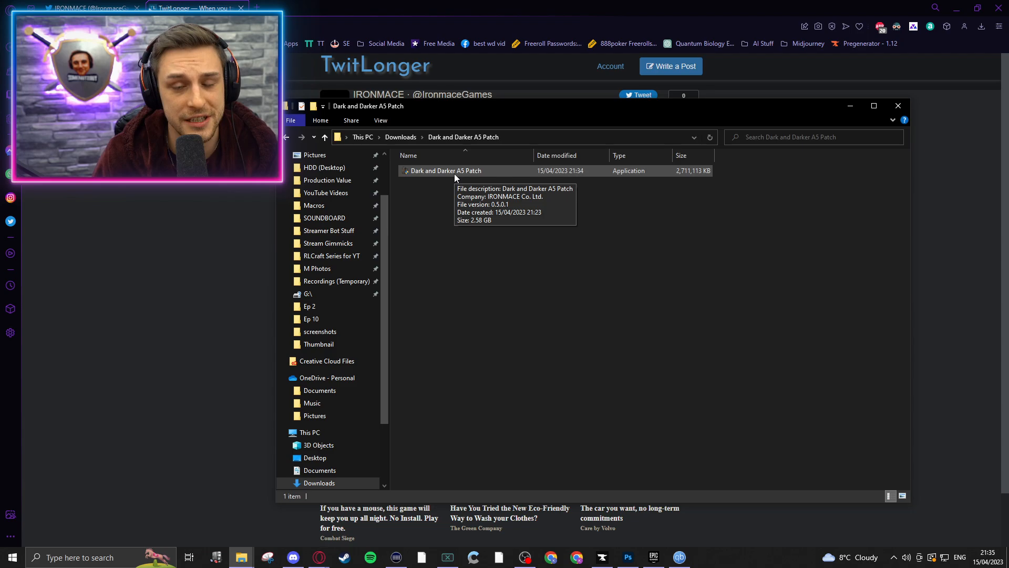
# Launch the downloaded Dark and Darker A5 Patch installer
pyautogui.click(445, 171)
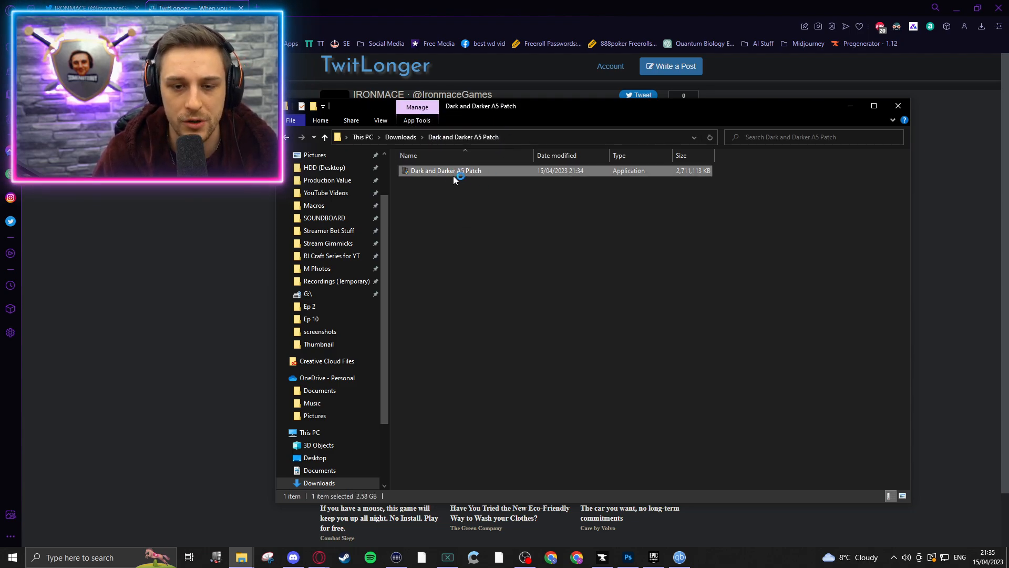
pyautogui.doubleClick(445, 171)
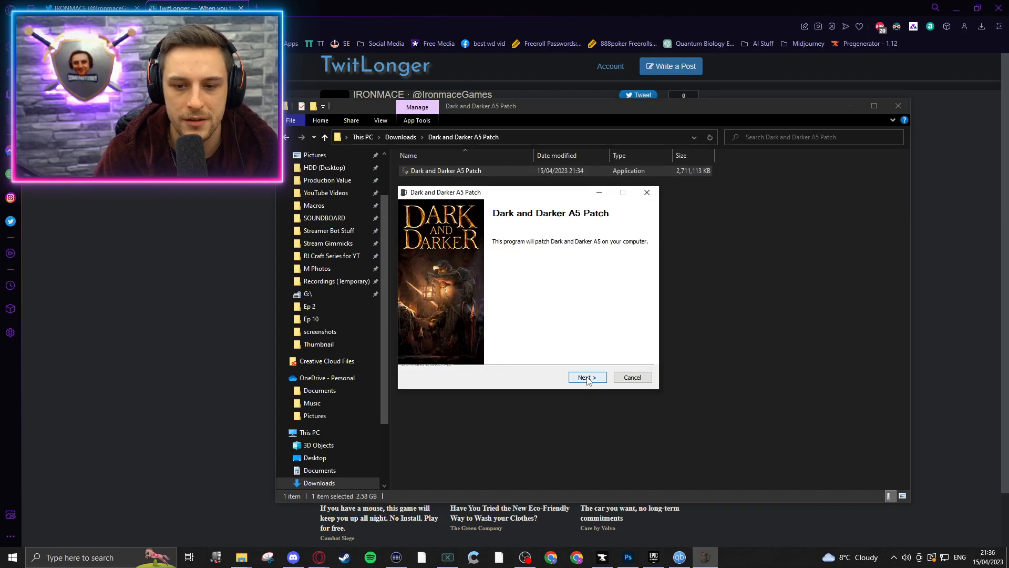
# Install to the default C:\Program Files\IRONMACE\Dark and Darker A5 folder
pyautogui.click(587, 377)
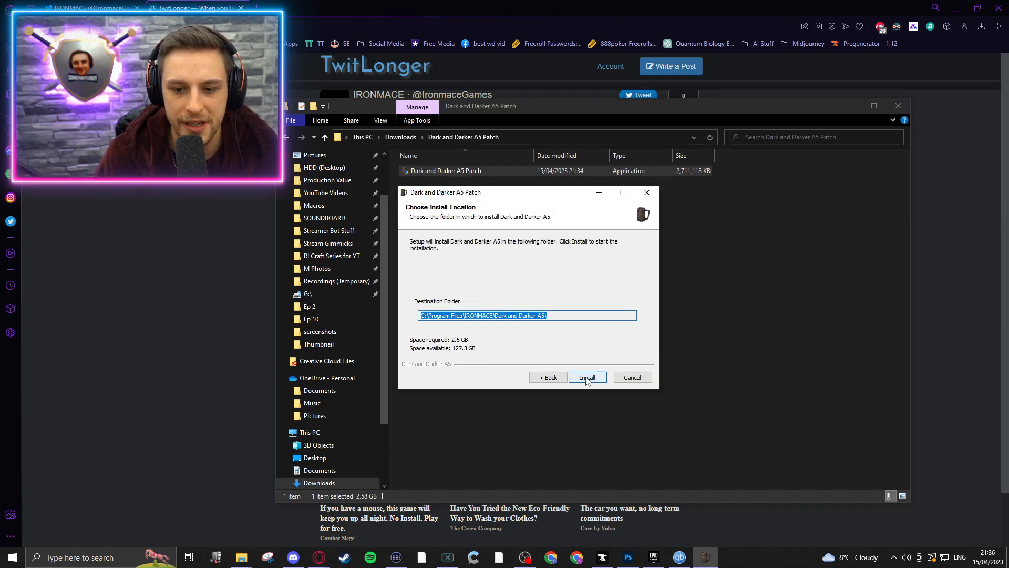
pyautogui.click(587, 378)
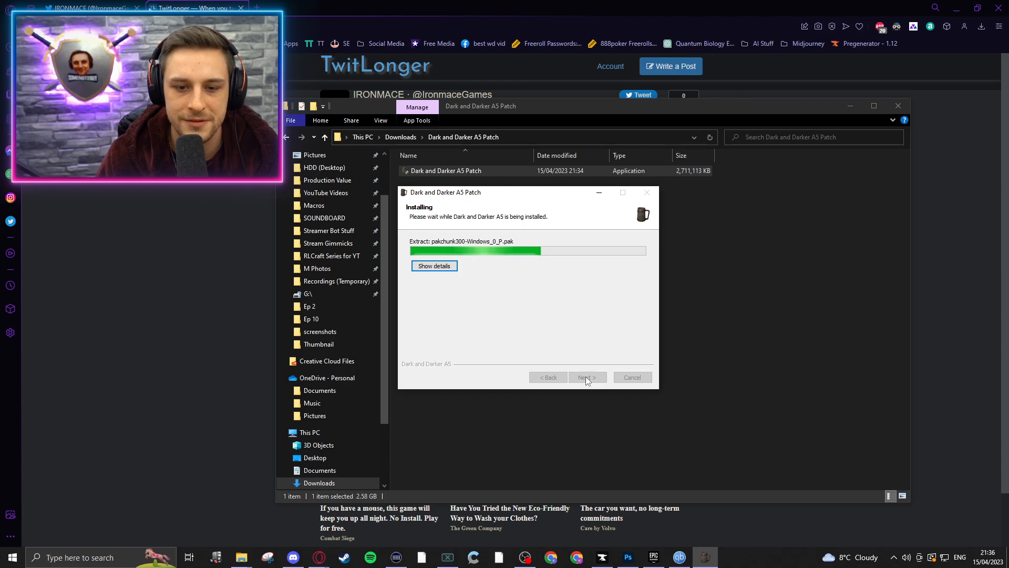